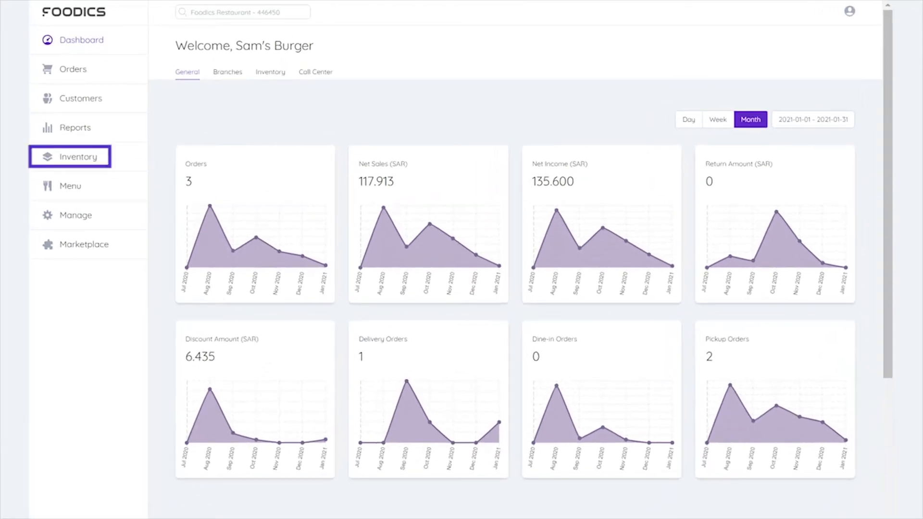
Create a draft inventory count for the Al Waha (B01) branch.
left_click(79, 157)
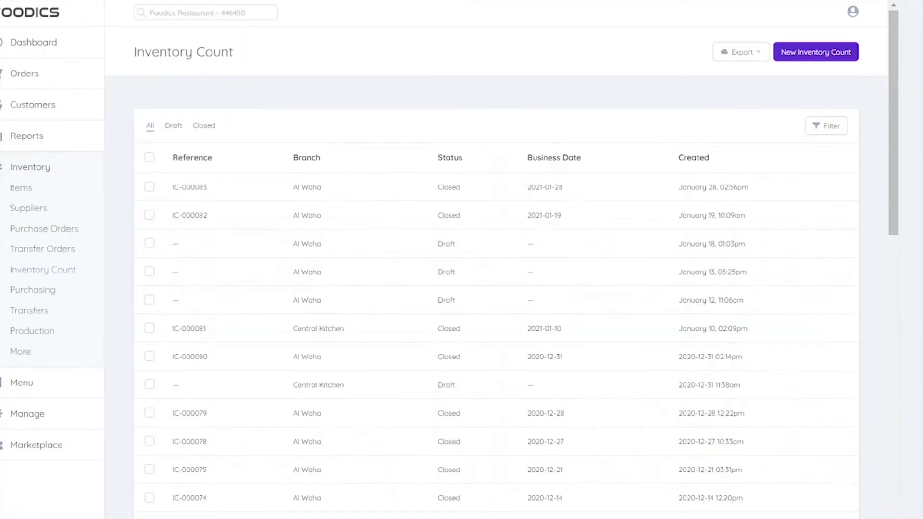
left_click(815, 52)
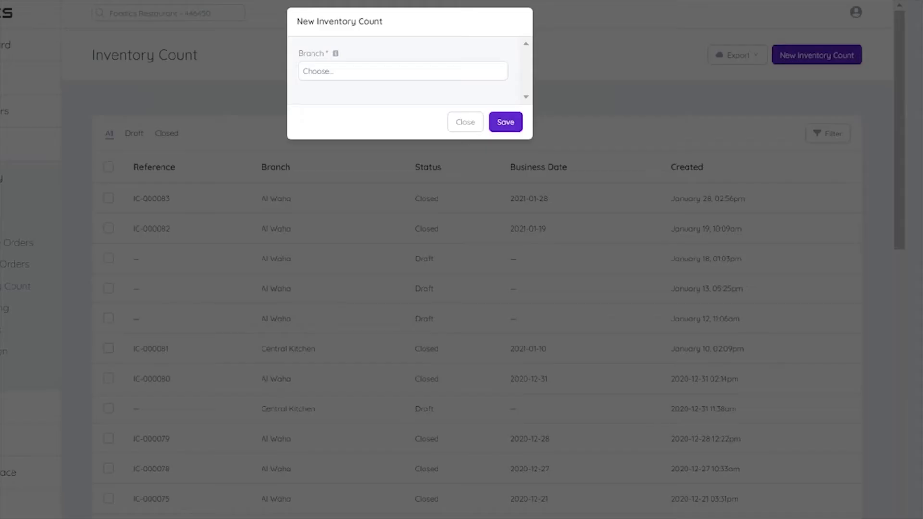
left_click(402, 71)
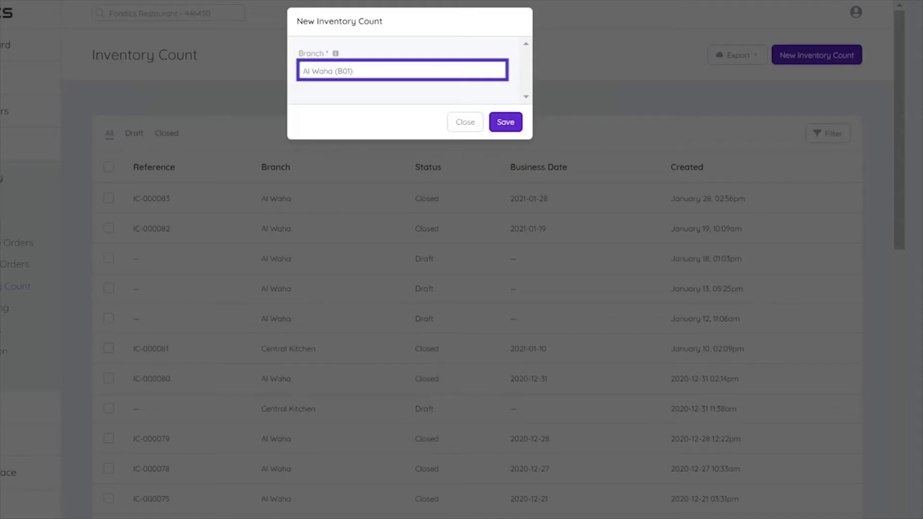
left_click(504, 122)
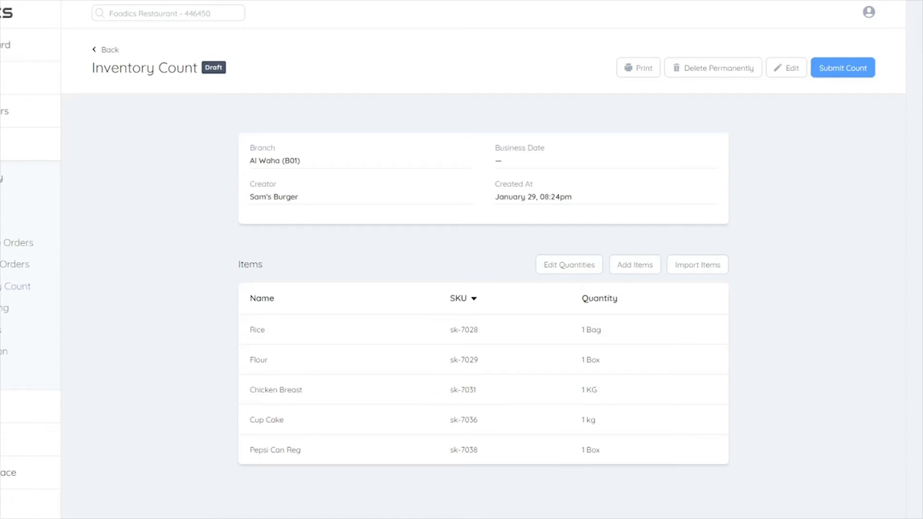
Submit and confirm count IC-000084, closing it with per-item variance quantities.
left_click(842, 67)
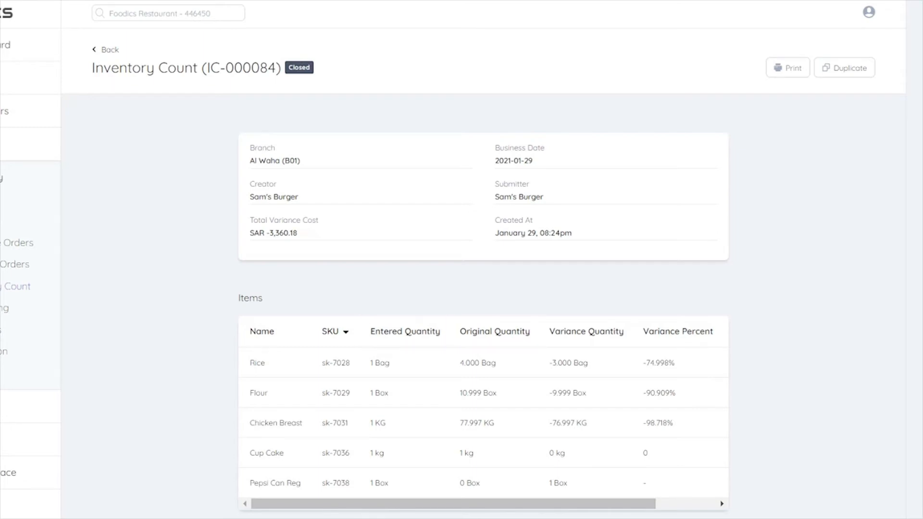
left_click(494, 331)
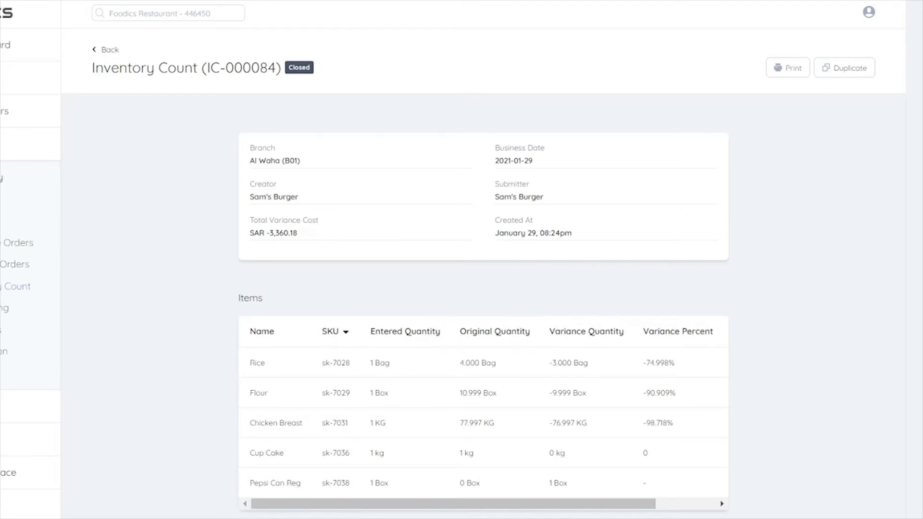
left_click(586, 331)
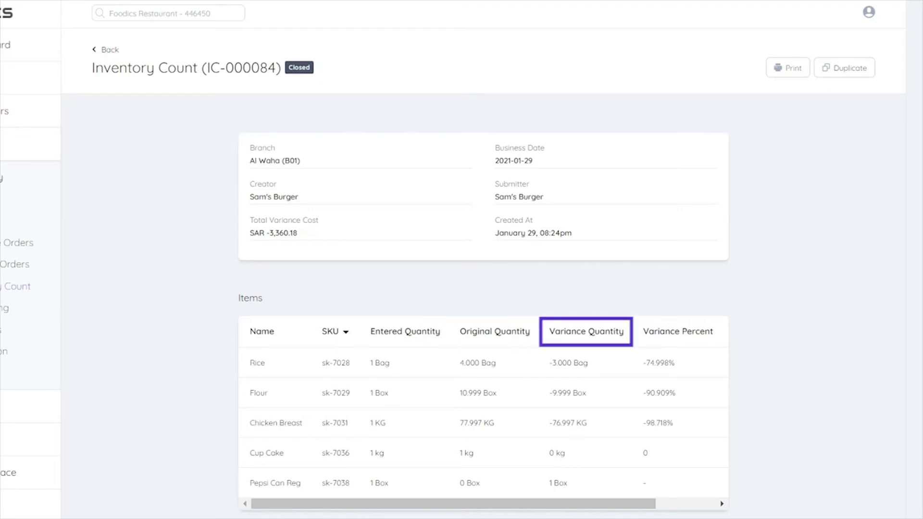